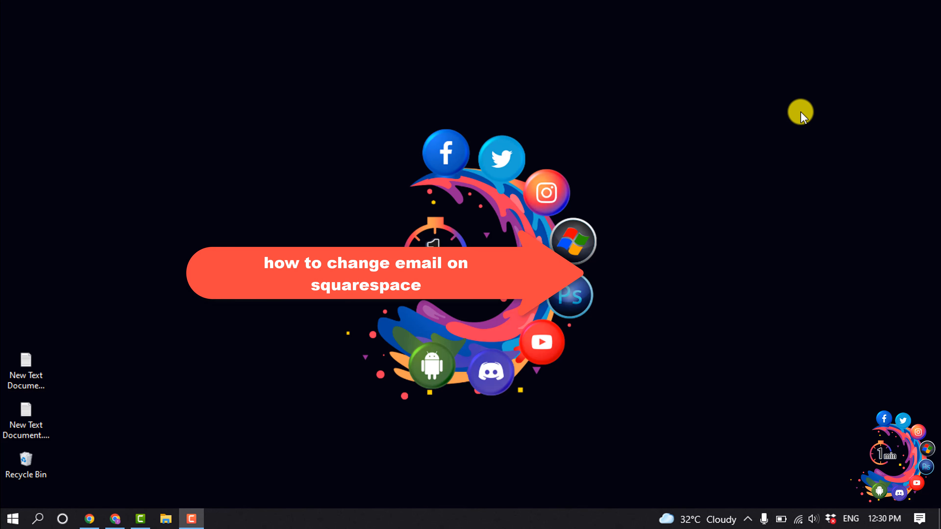
mouse_move(809, 114)
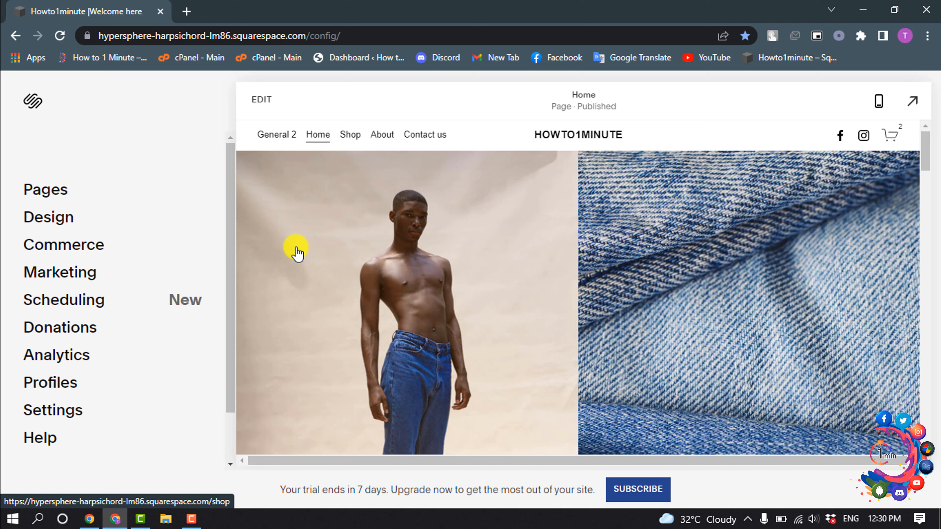
mouse_move(31, 108)
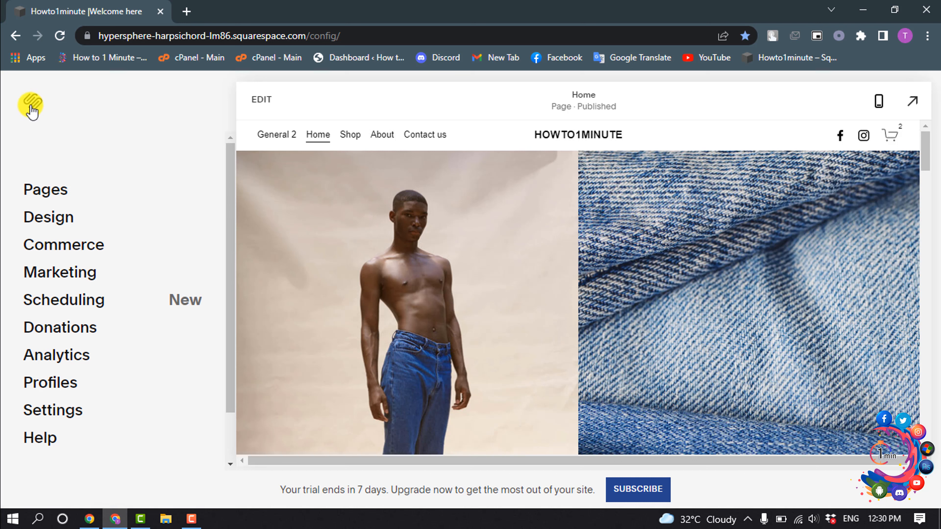
Step: Exit the site editor to the account-level My Dashboard listing Howto1minute
left_click(32, 108)
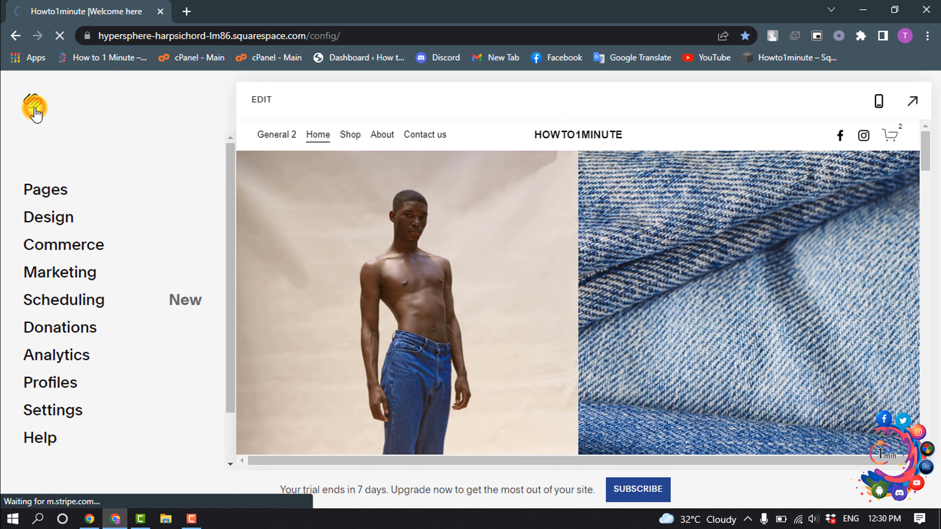
left_click(34, 107)
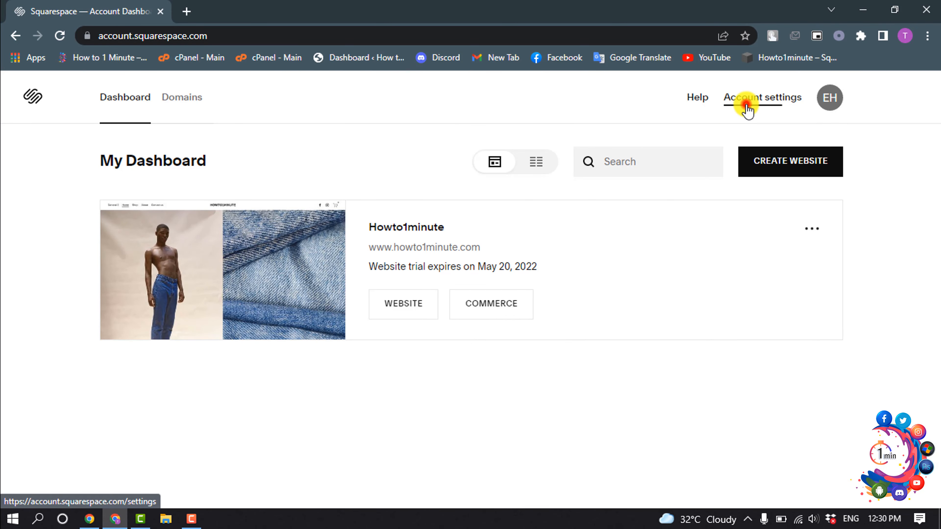
Step: From Account settings, reach Account and security and start Change email address
left_click(763, 97)
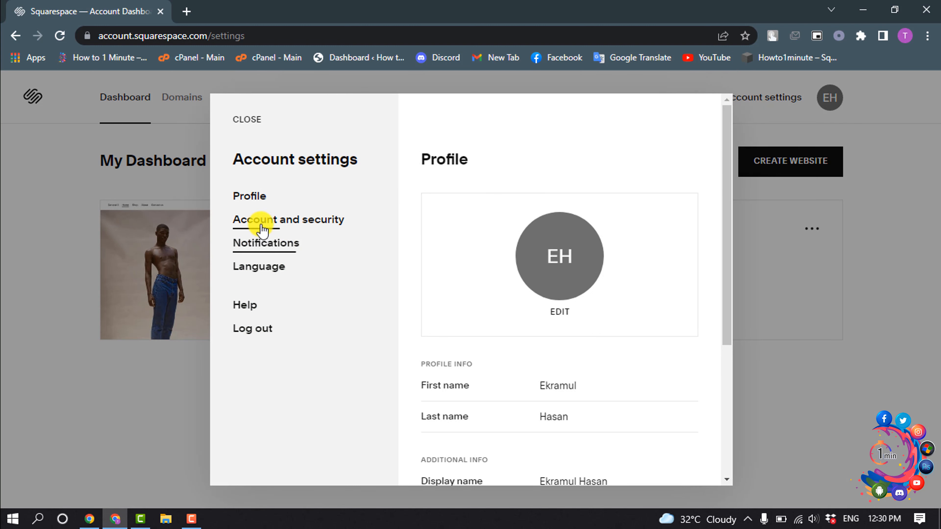
left_click(288, 219)
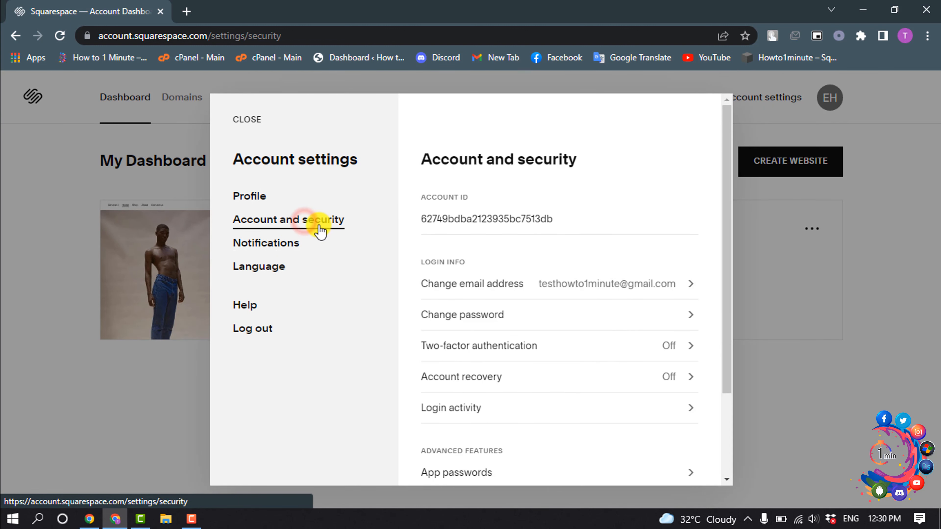
mouse_move(454, 269)
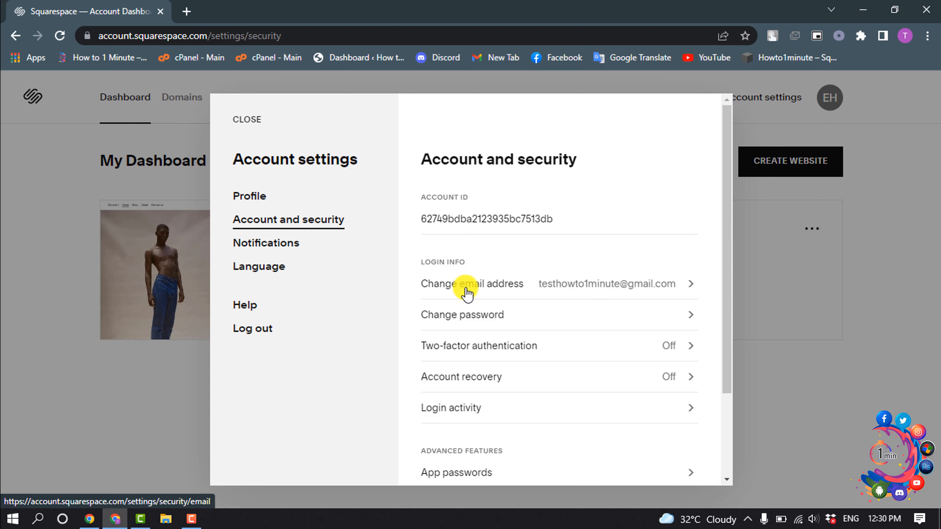
left_click(473, 284)
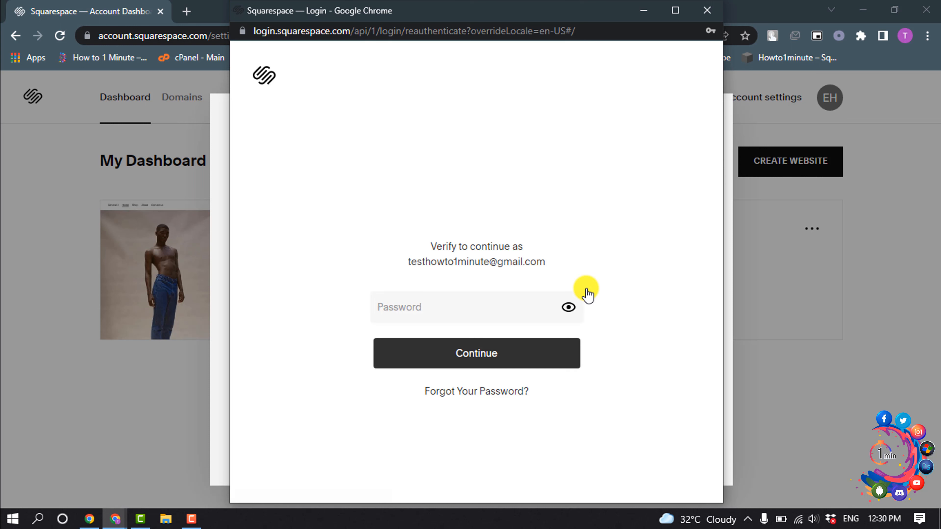
Step: Verify identity with the saved autofill password and reach the new Email address field
left_click(424, 307)
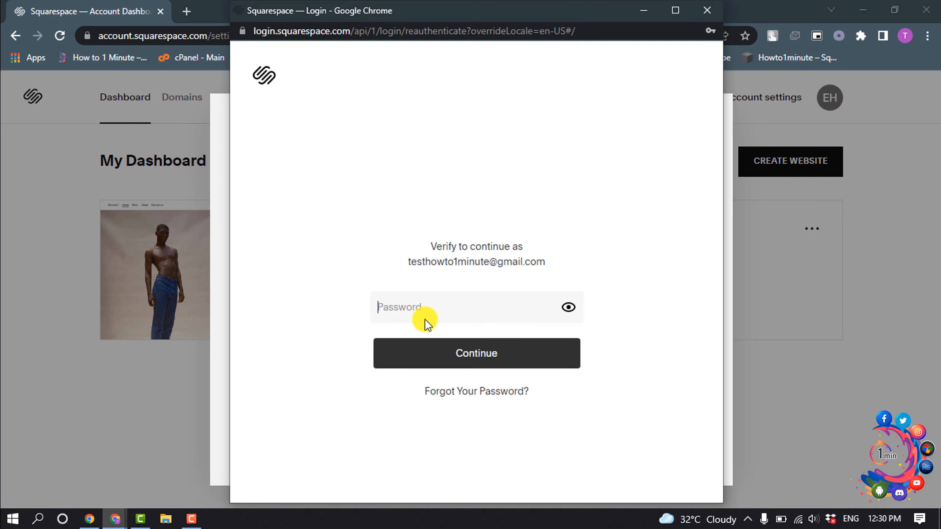
left_click(420, 307)
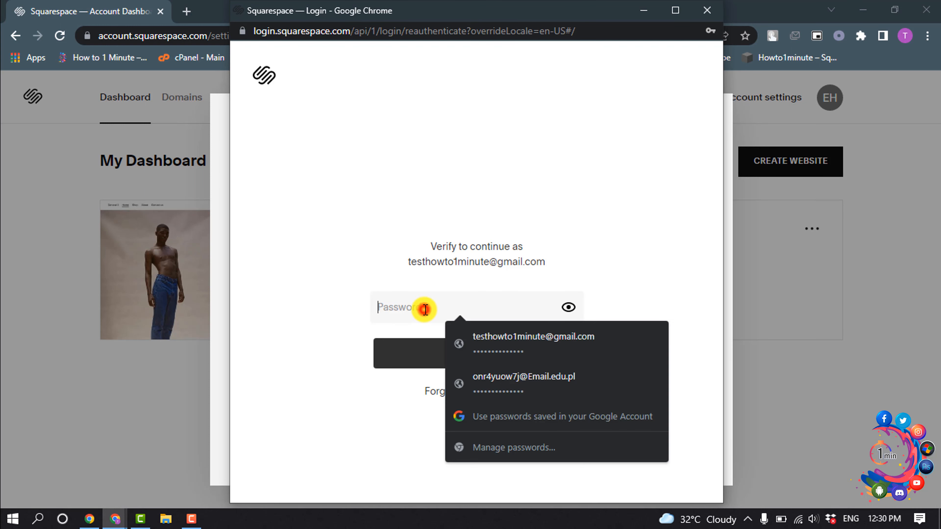
left_click(532, 336)
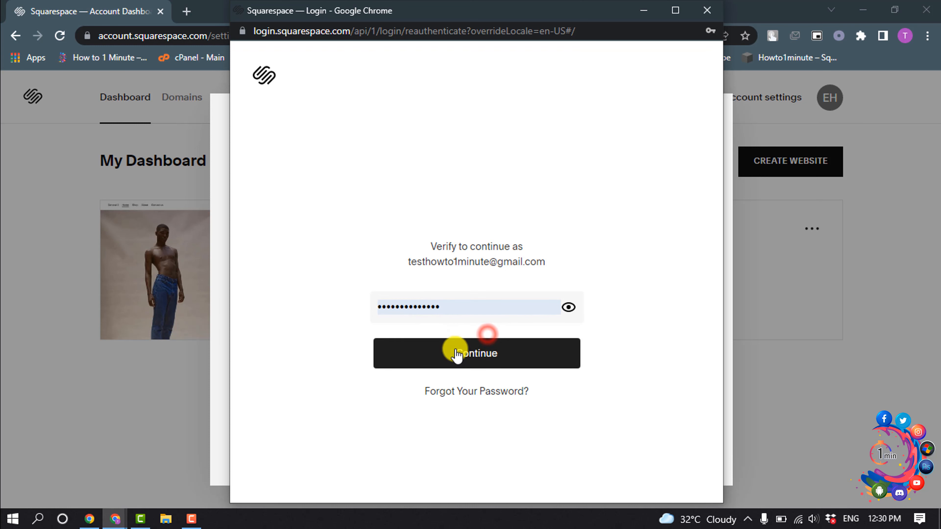
left_click(476, 354)
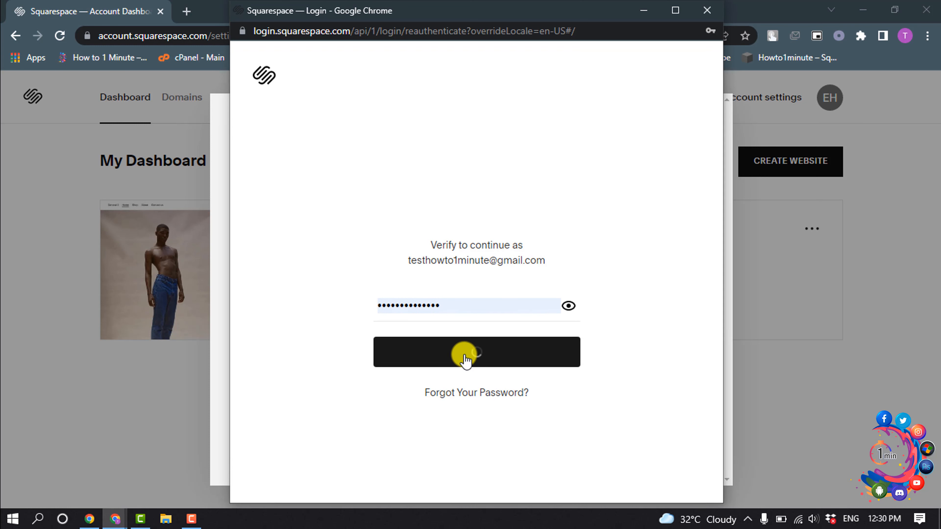
left_click(476, 353)
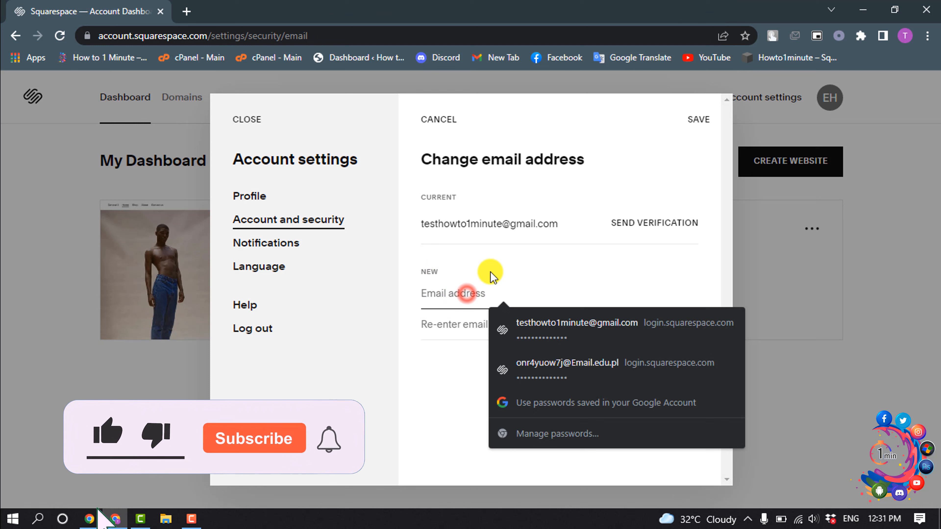
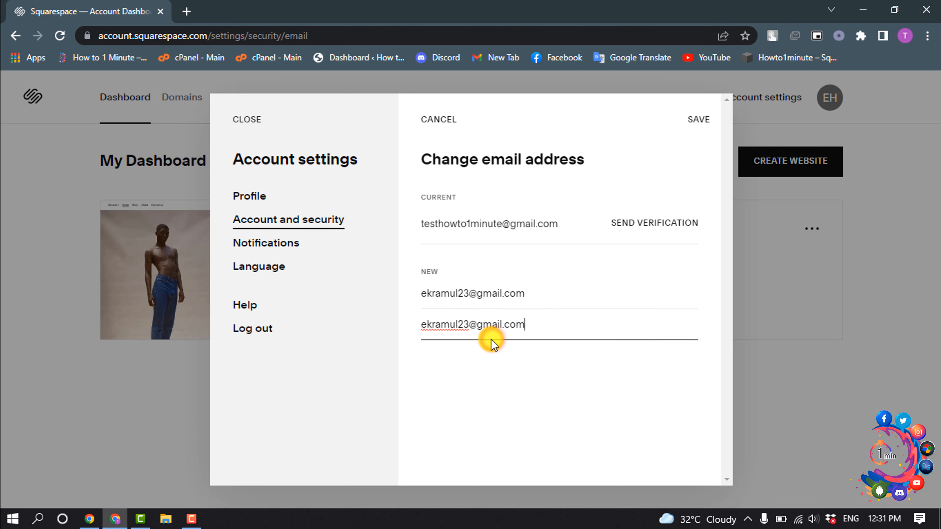
mouse_move(511, 294)
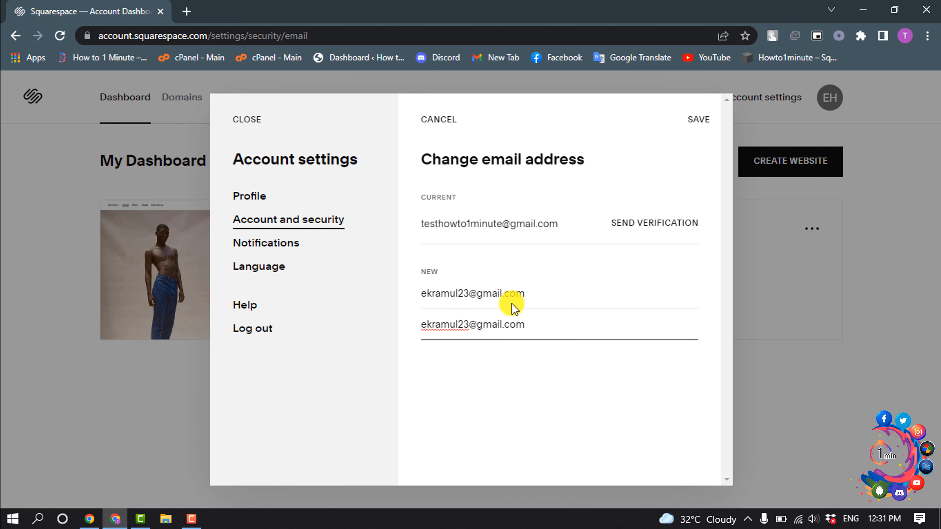
mouse_move(697, 120)
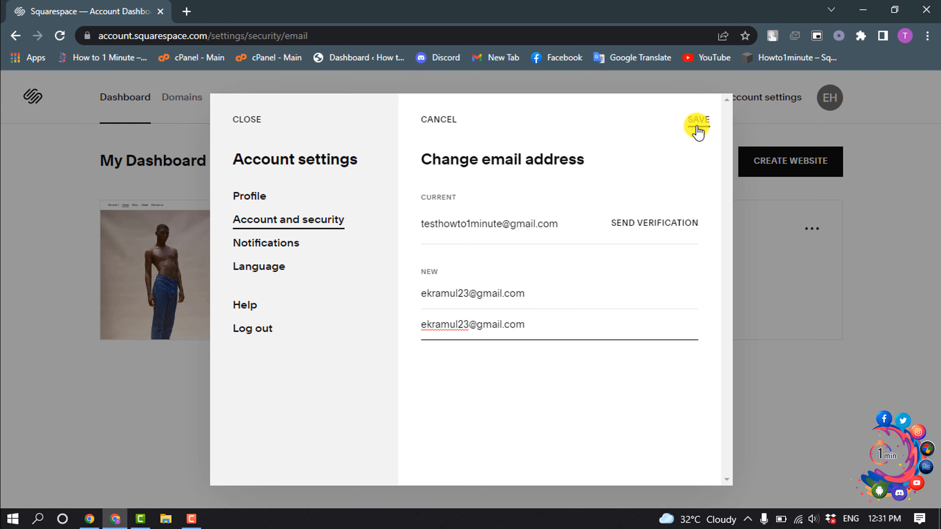